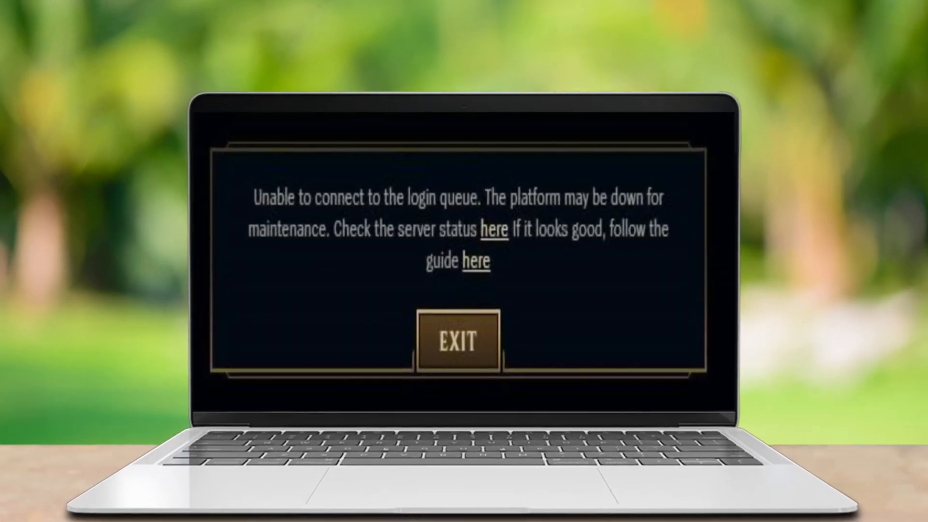
# Search for cmd and launch Command Prompt as administrator.
pyautogui.click(457, 342)
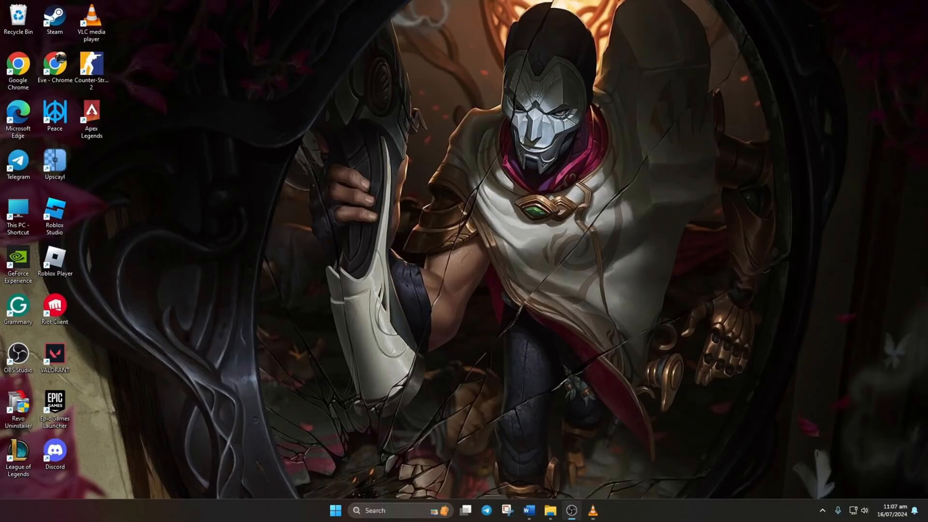
pyautogui.write('cmd')
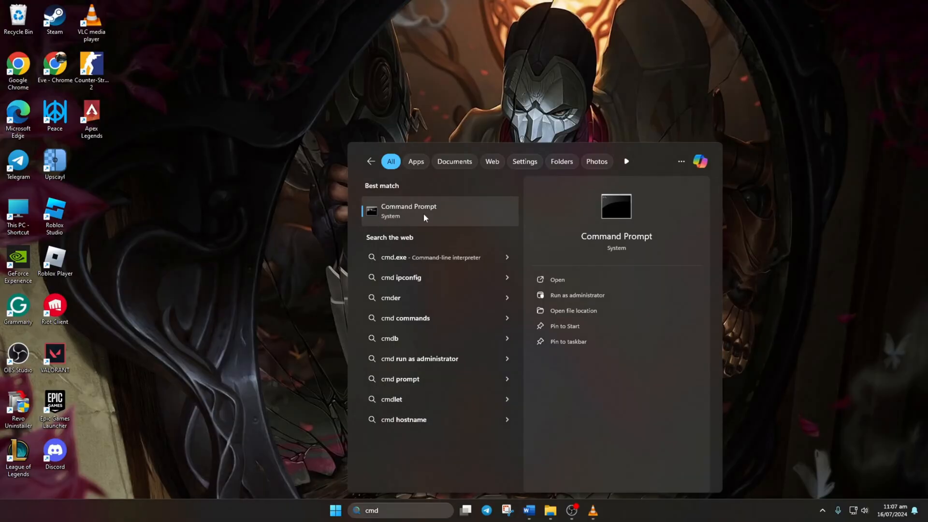
pyautogui.click(575, 295)
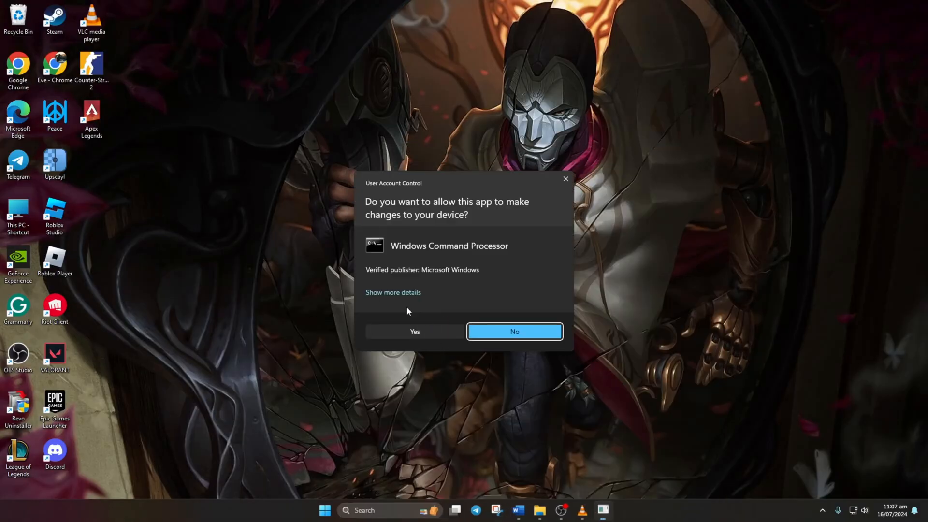
# Allow elevation, then run netsh winsock reset, ipconfig /flushdns, /release and /renew.
pyautogui.click(415, 331)
pyautogui.write('netsh')
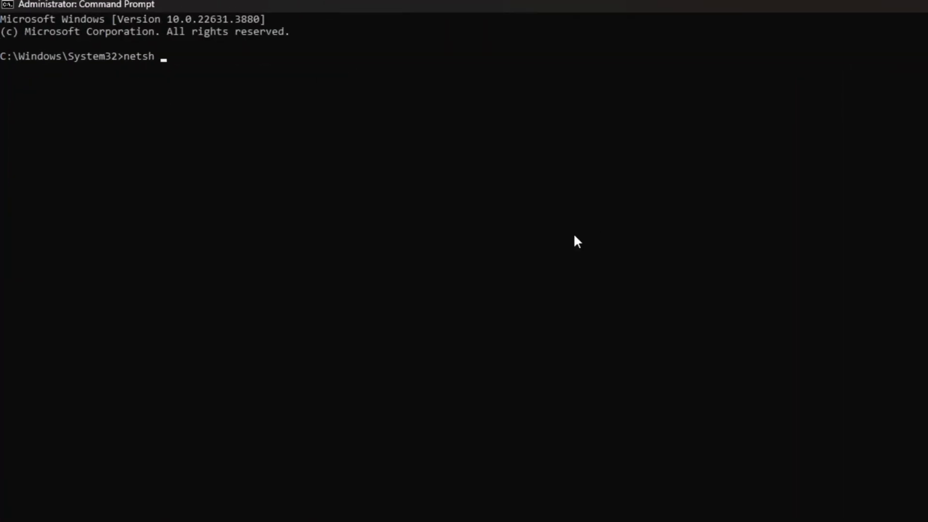
pyautogui.write('winsock reset')
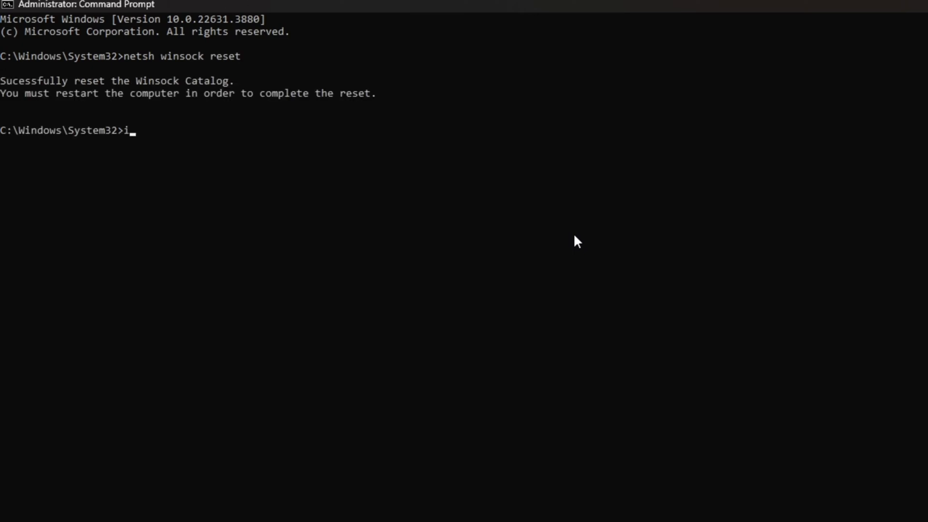
pyautogui.write('pconfig /')
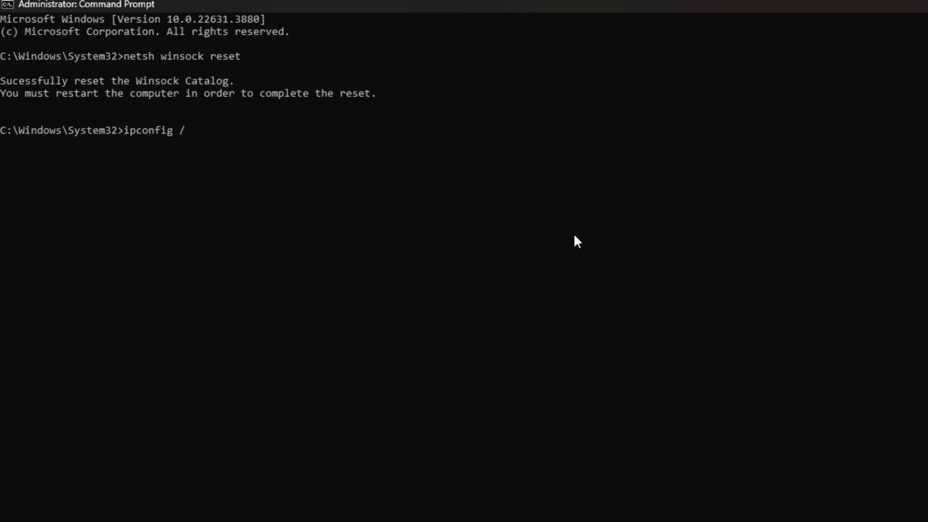
pyautogui.write('flushdns')
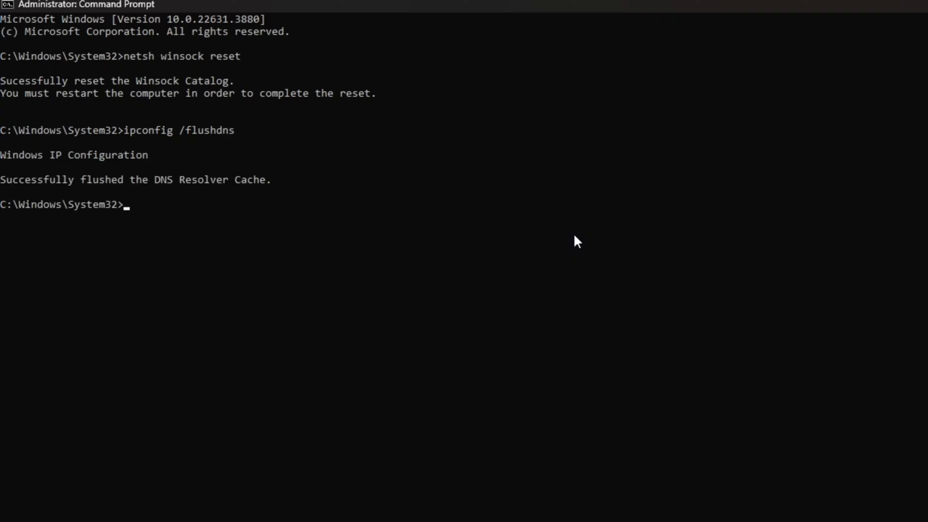
pyautogui.write('ip')
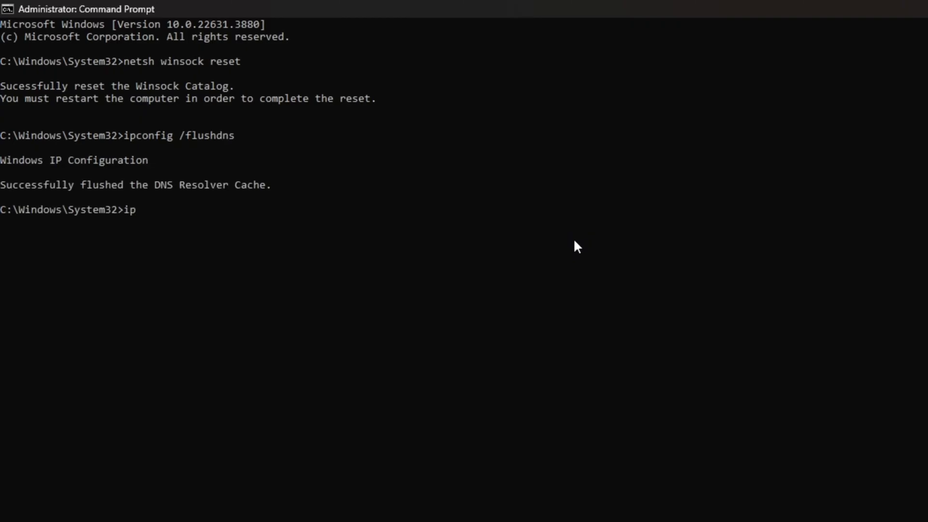
pyautogui.write('config /release')
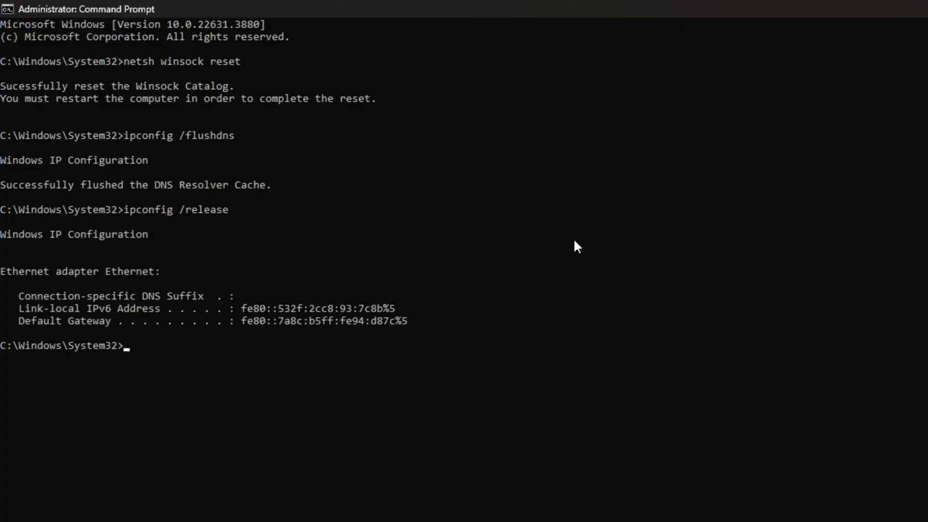
pyautogui.write('ipconfig /renew')
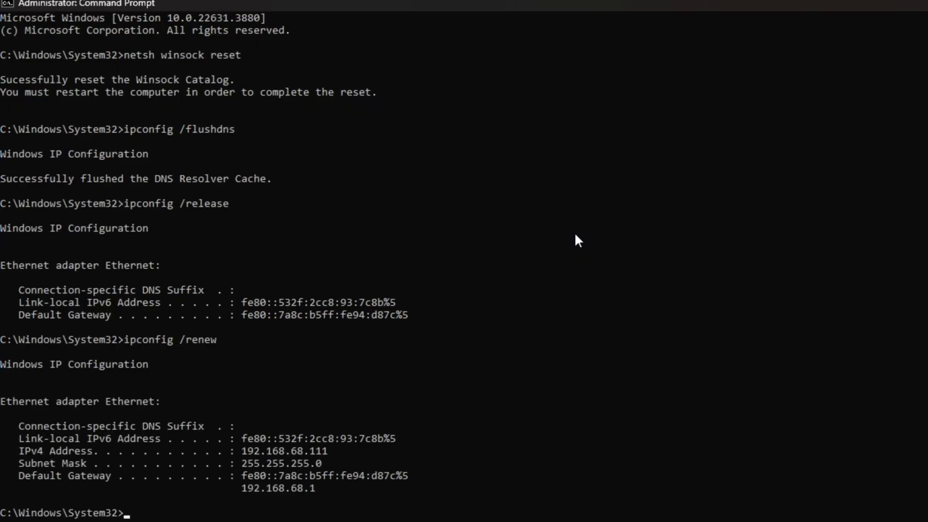
# Reset the TCP/IP stack with netsh int ip reset.
pyautogui.write('netsh')
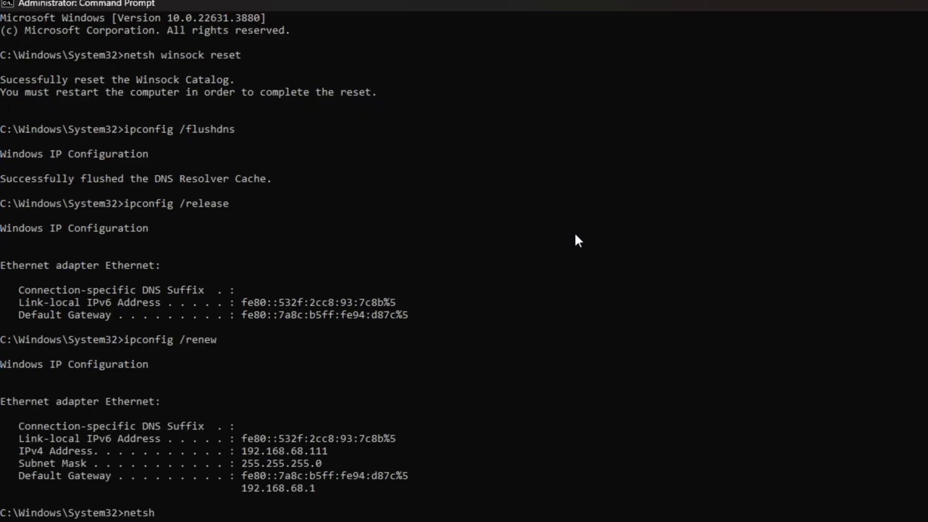
pyautogui.write('int ip reset')
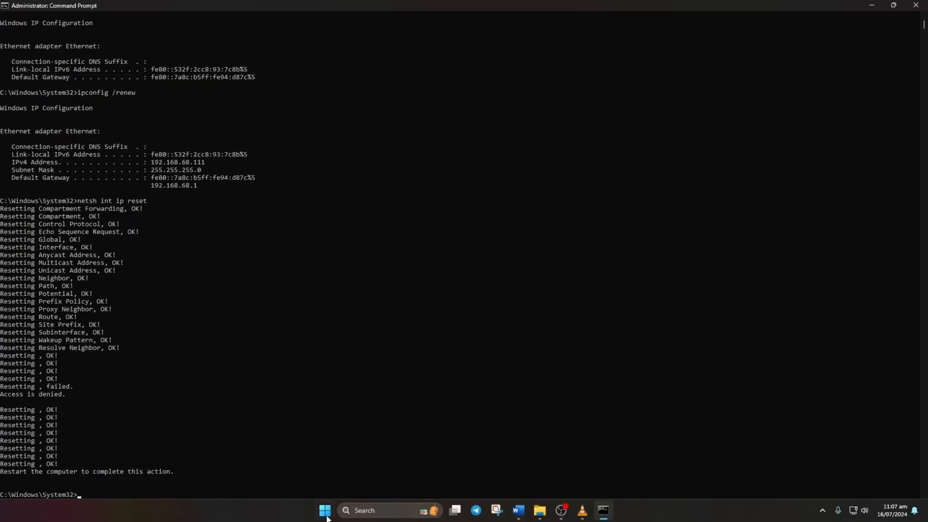
# Leave the admin Command Prompt via Start's power options and return to the desktop.
pyautogui.click(324, 510)
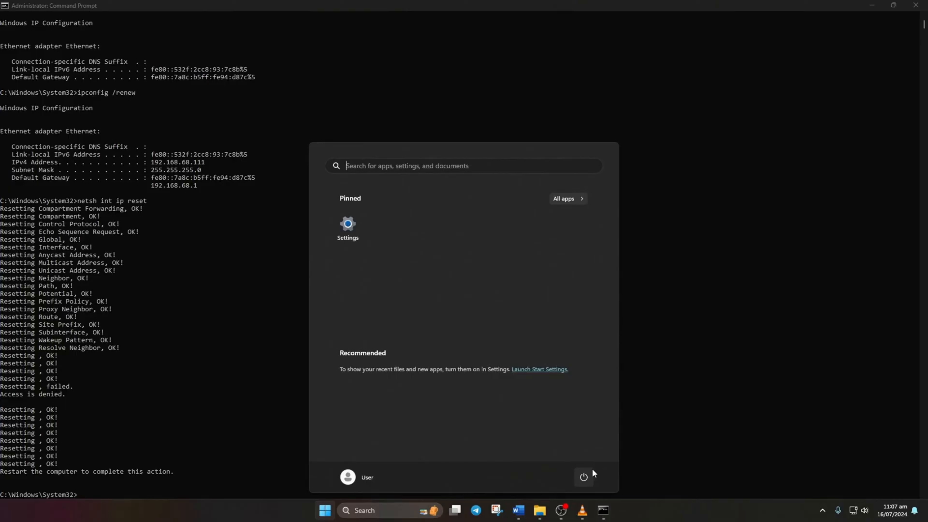
pyautogui.click(583, 476)
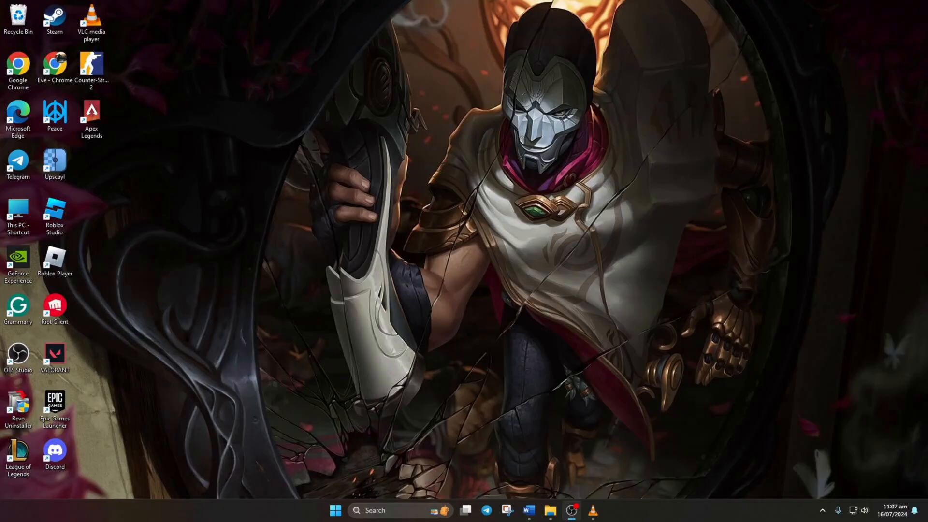
# In a new maximized Command Prompt, ping 1.1.1.1 and 8.8.8.8 and highlight the 8.8.8.8 round-trip times.
pyautogui.write('cmd')
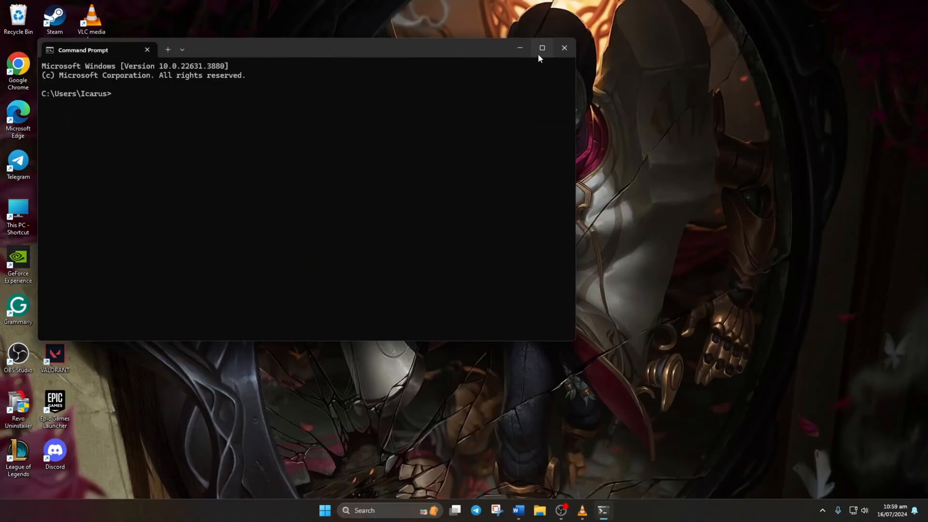
pyautogui.click(541, 48)
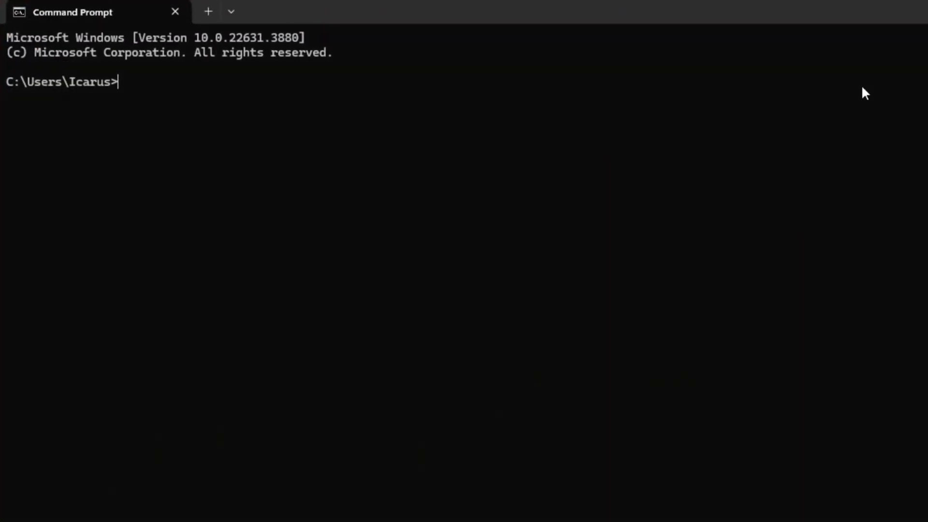
pyautogui.write('ping')
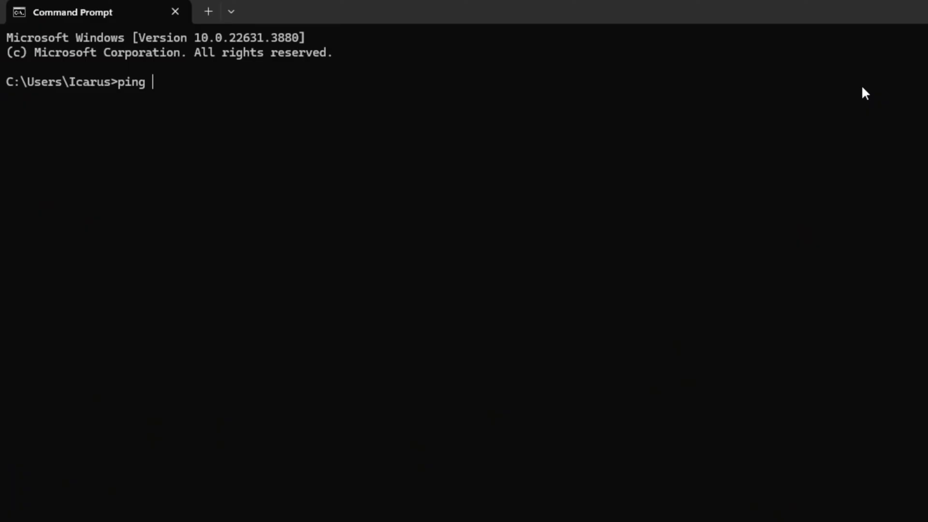
pyautogui.write('1.1.1.1')
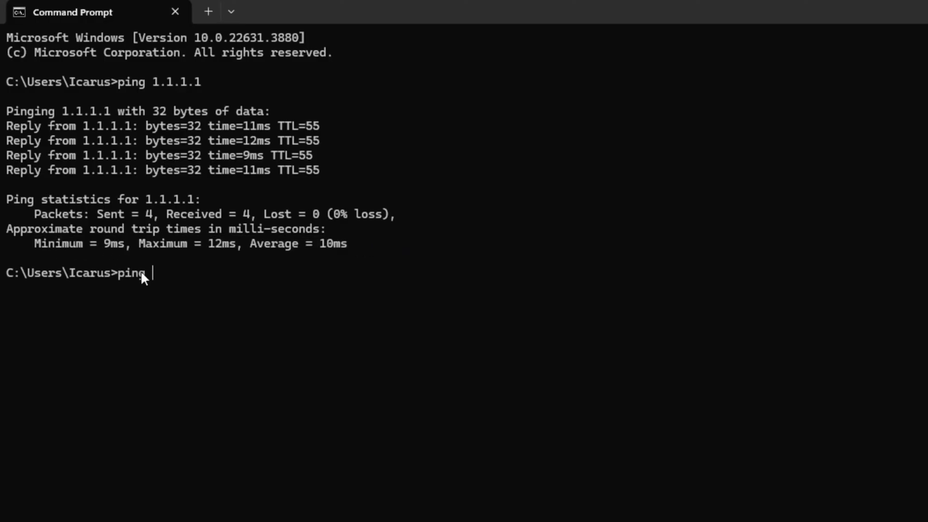
pyautogui.write('8.8.8.8')
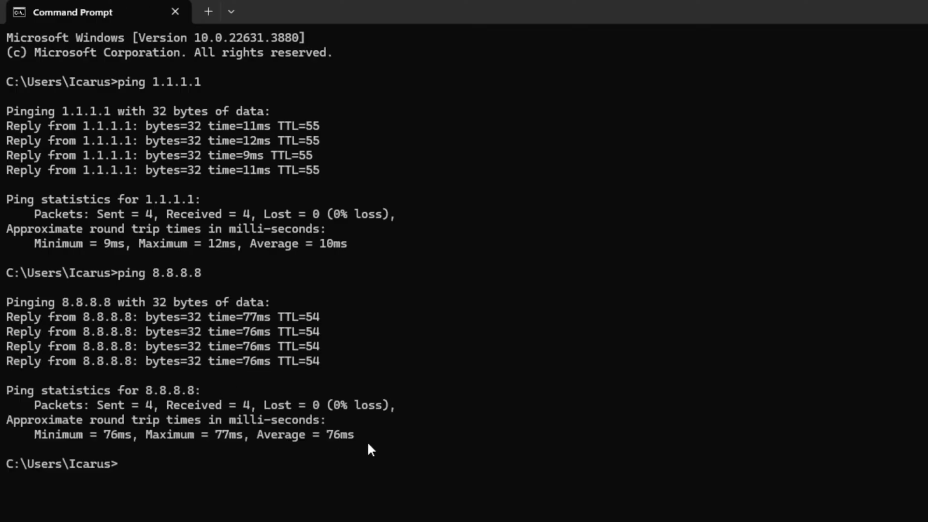
pyautogui.moveTo(32, 434); pyautogui.dragTo(373, 434)
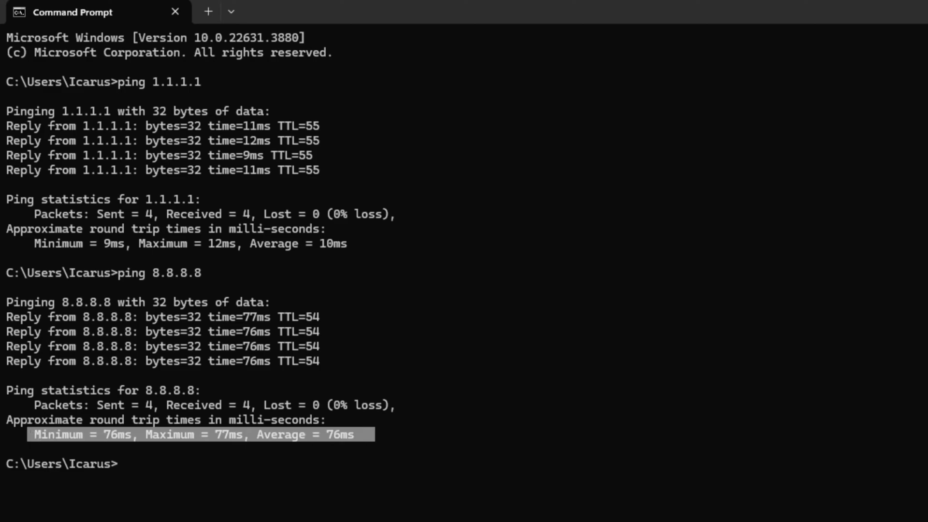
# Bring up the Start menu's pinned apps.
pyautogui.click(325, 510)
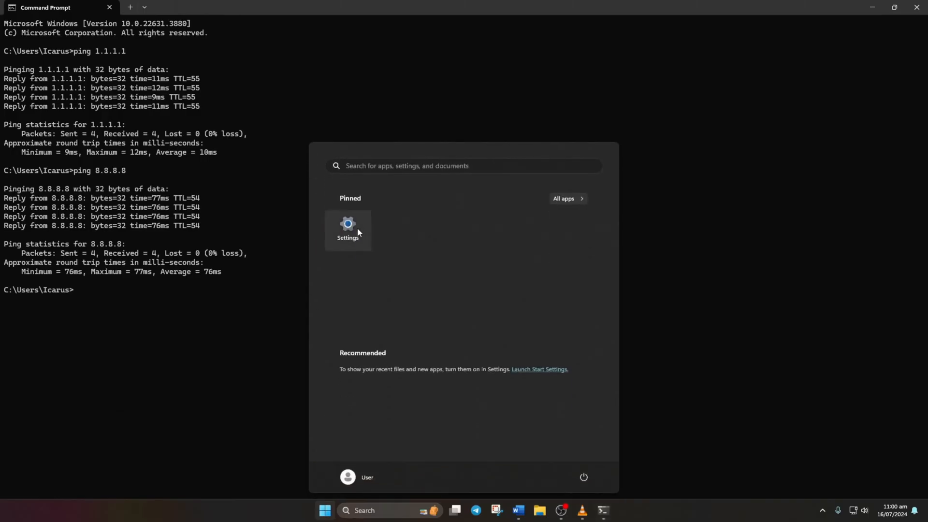
# In Settings > Network & internet > Ethernet, start editing the DNS server assignment.
pyautogui.click(347, 230)
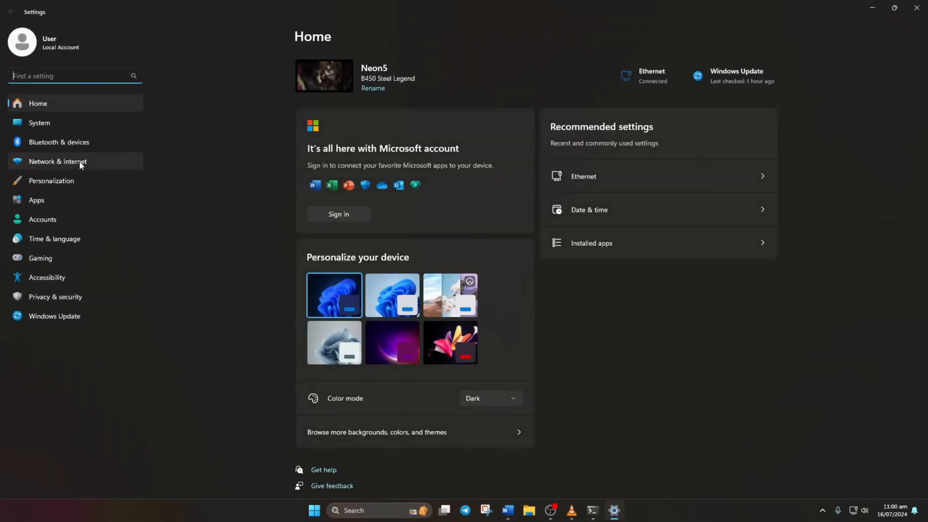
pyautogui.click(57, 162)
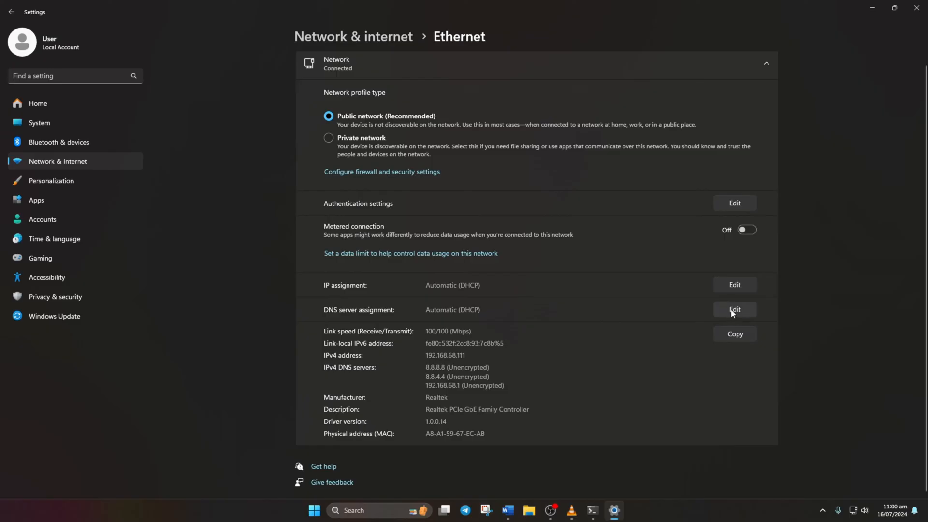
pyautogui.click(733, 309)
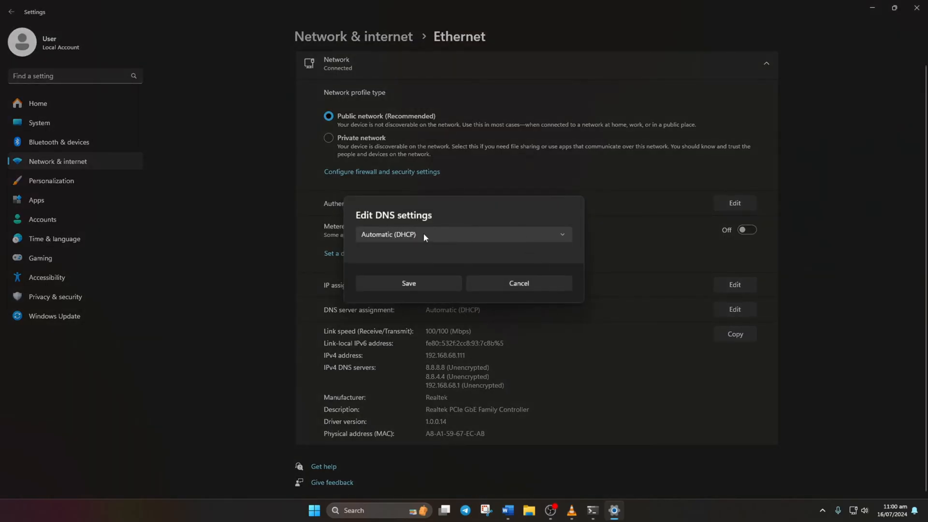
# Set IPv4 DNS manually to preferred 1.1.1.1 and alternate 1.0.0.1, then reopen Settings.
pyautogui.click(463, 233)
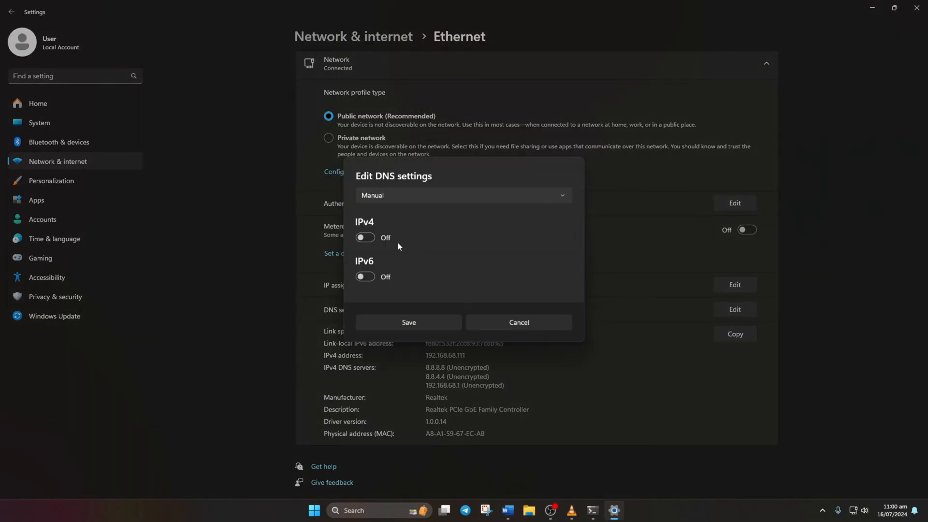
pyautogui.click(365, 238)
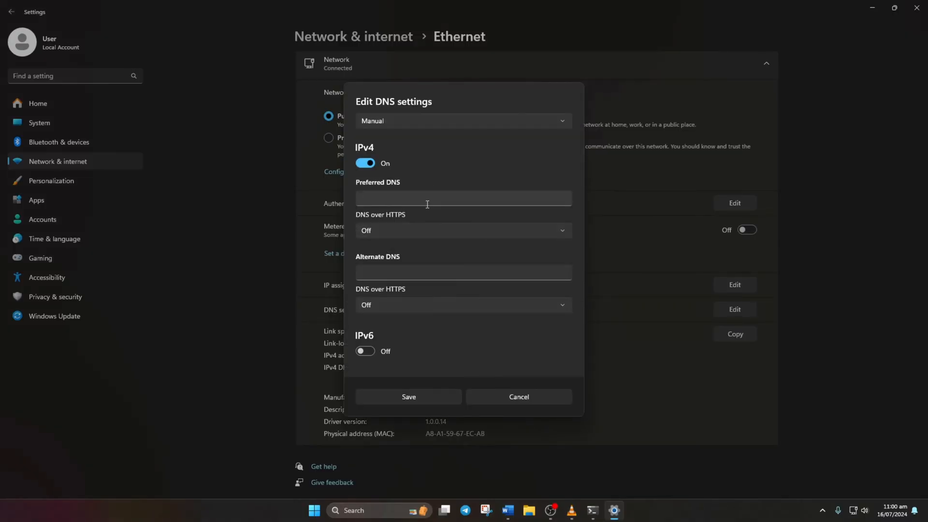
pyautogui.write('1.1.1.1')
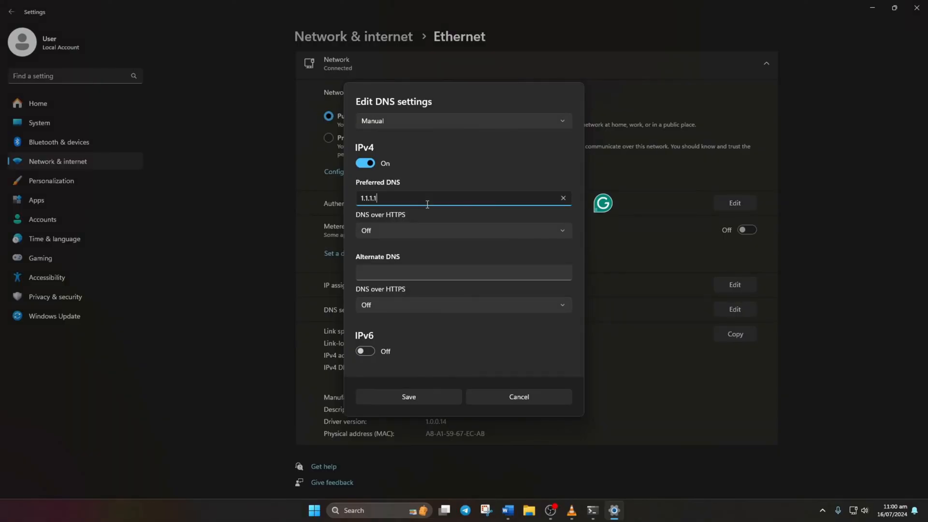
pyautogui.write('1.0.0.')
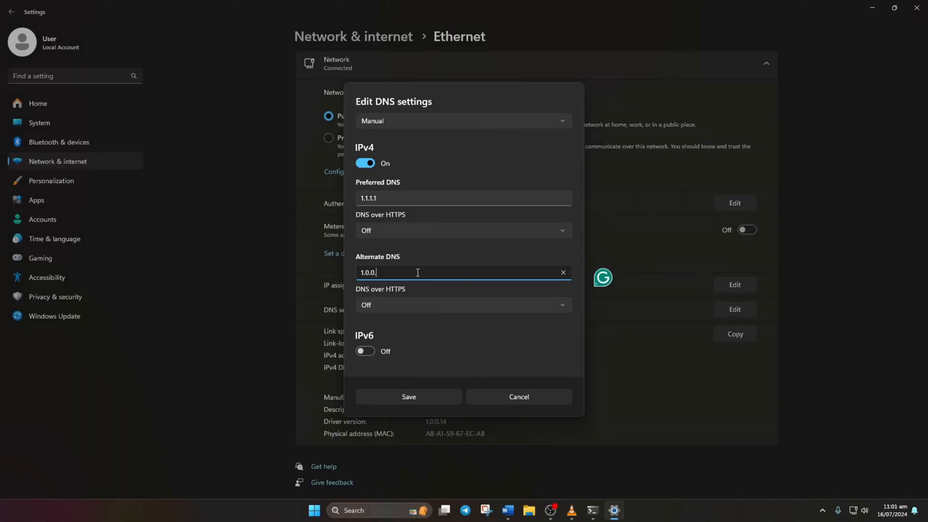
pyautogui.write('1')
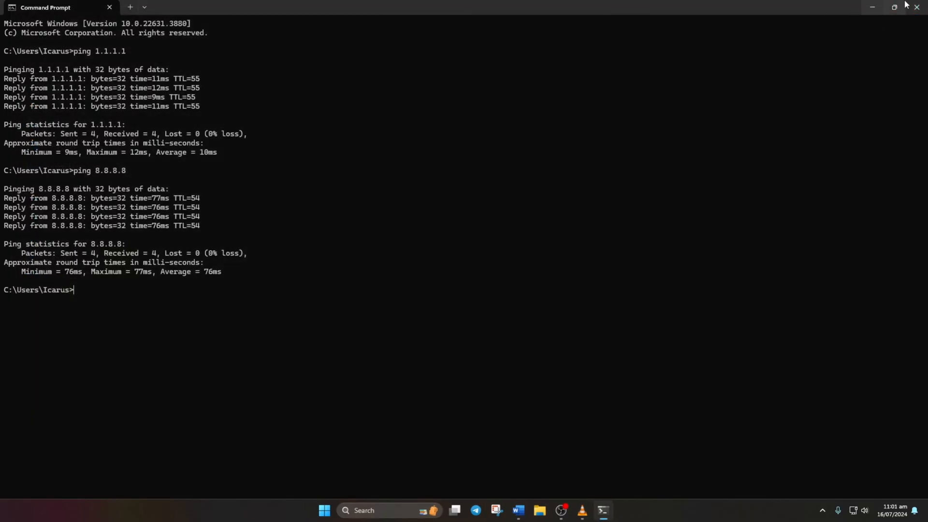
pyautogui.click(871, 7)
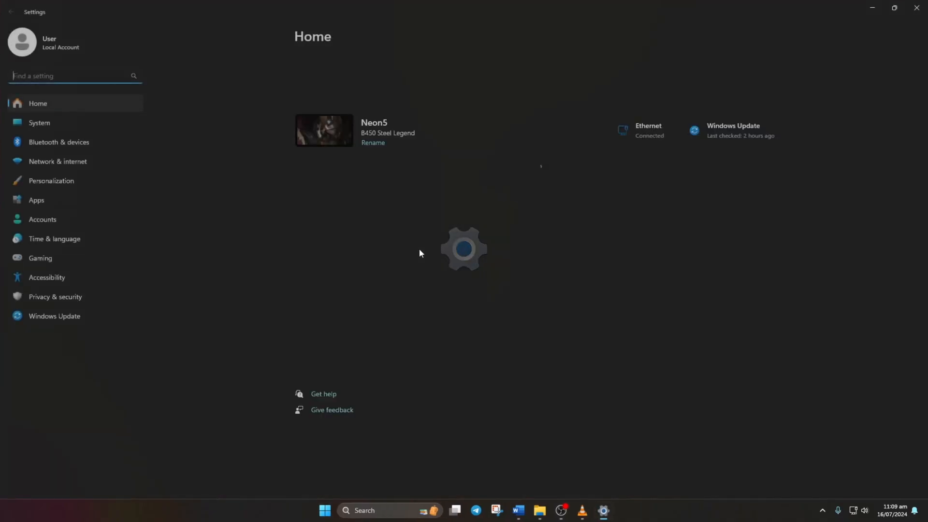
# Go to Network & internet > Advanced network settings.
pyautogui.click(57, 161)
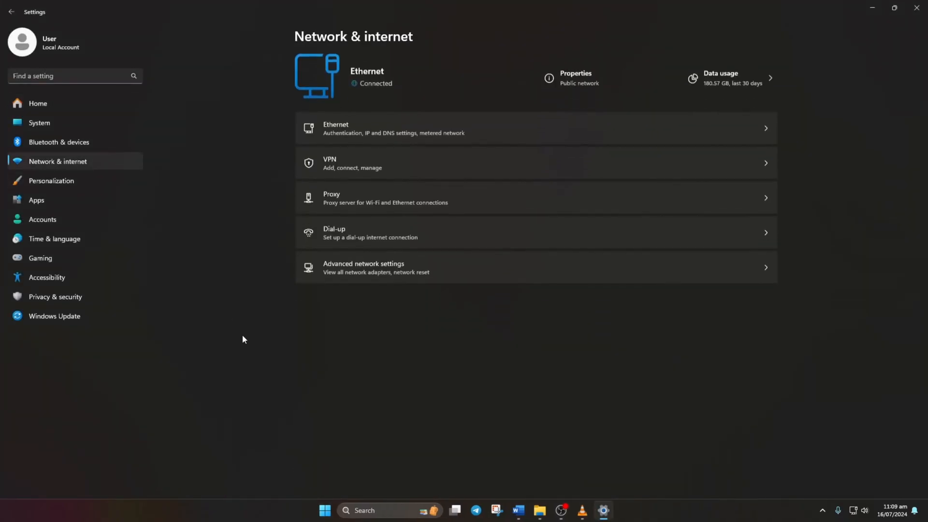
pyautogui.click(363, 266)
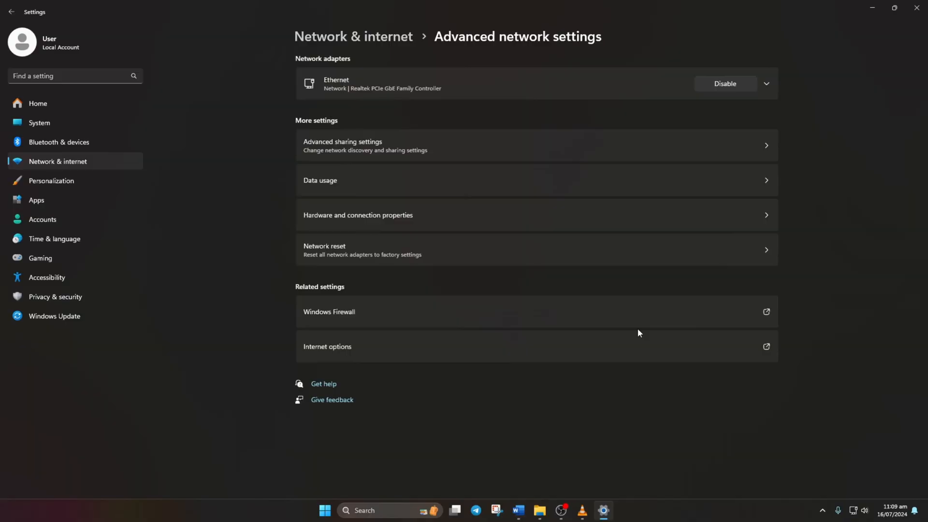
pyautogui.moveTo(376, 268)
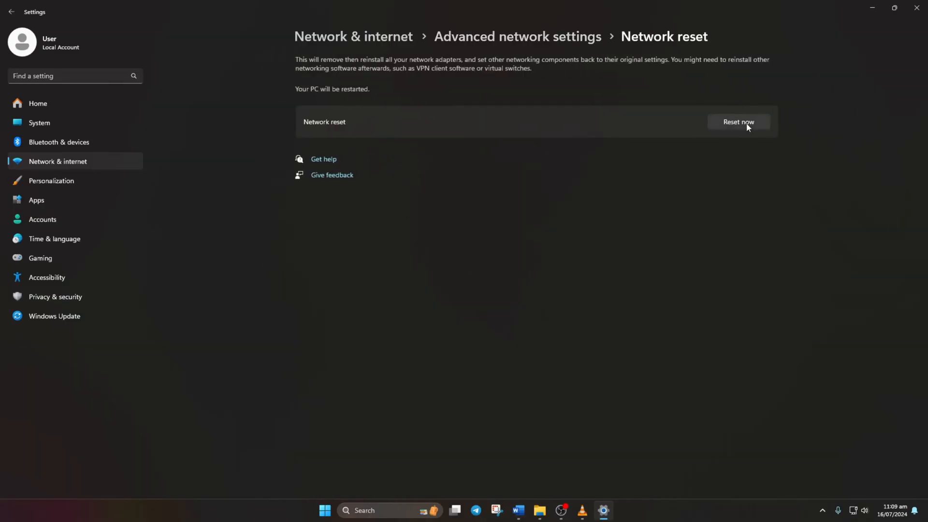
# Run Network reset, confirm it, dismiss the 5-minute shutdown notice and return to Start.
pyautogui.click(737, 122)
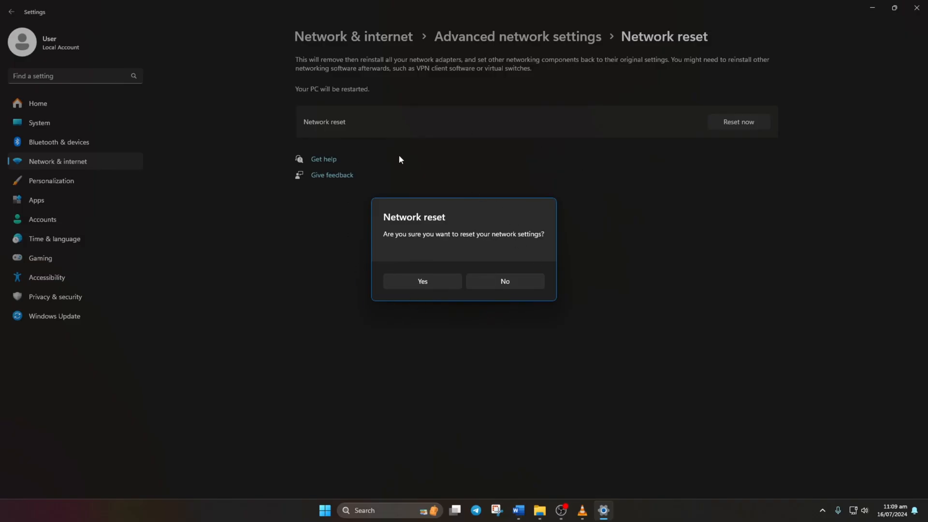
pyautogui.click(421, 281)
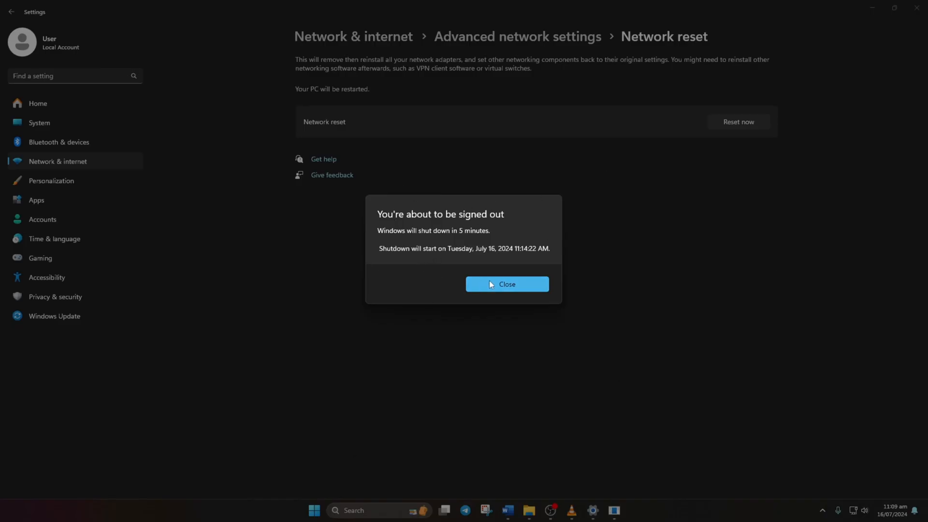
pyautogui.click(505, 284)
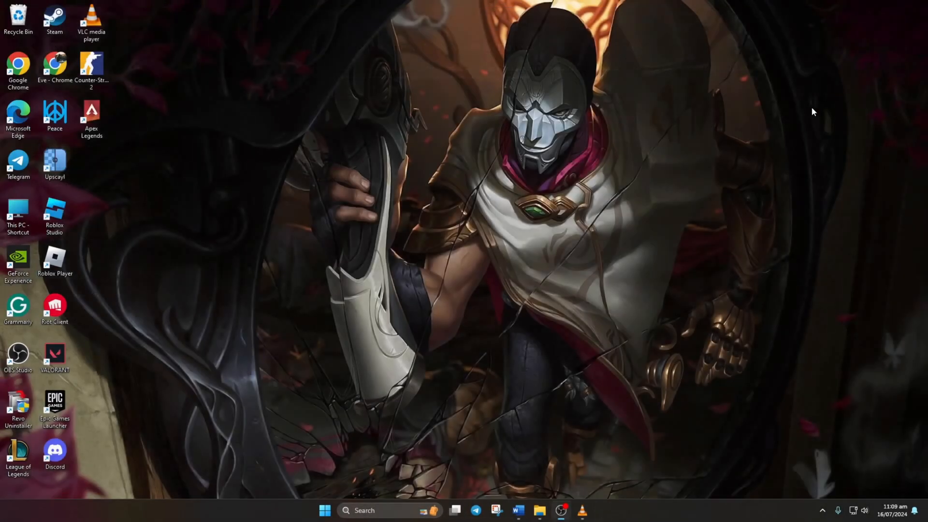
pyautogui.click(323, 511)
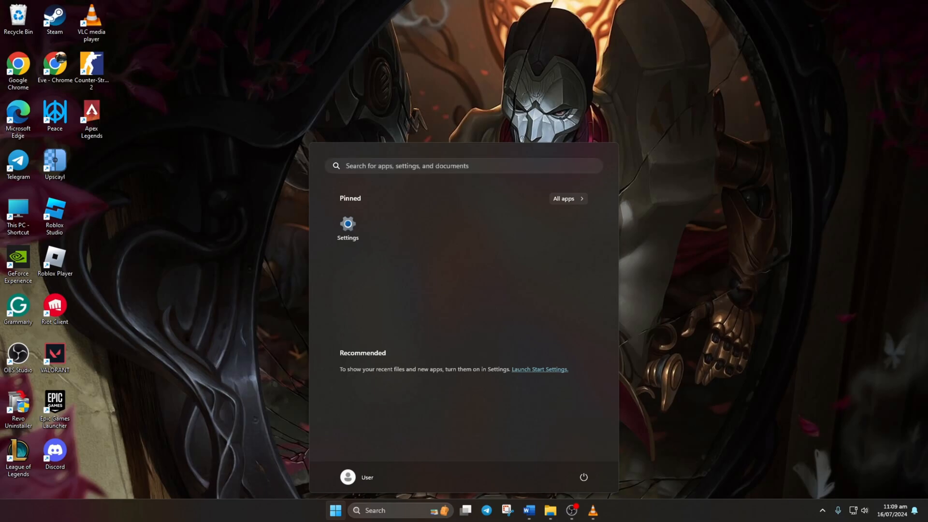